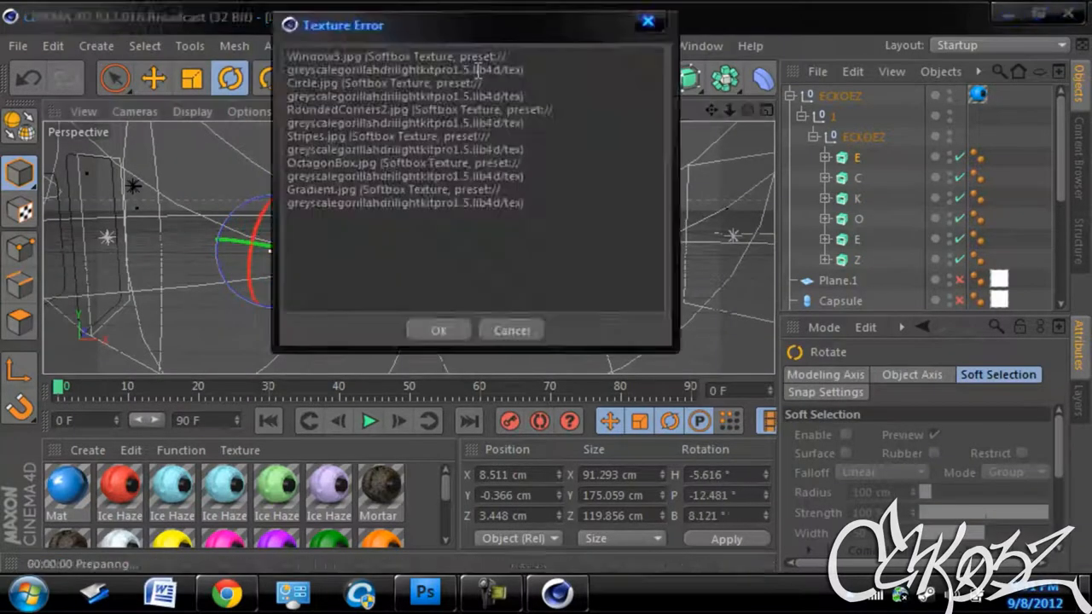
Step: Dismiss the missing-texture warning so the ECKOEZ render to Eckoez Wreck.png continues
left_click(438, 331)
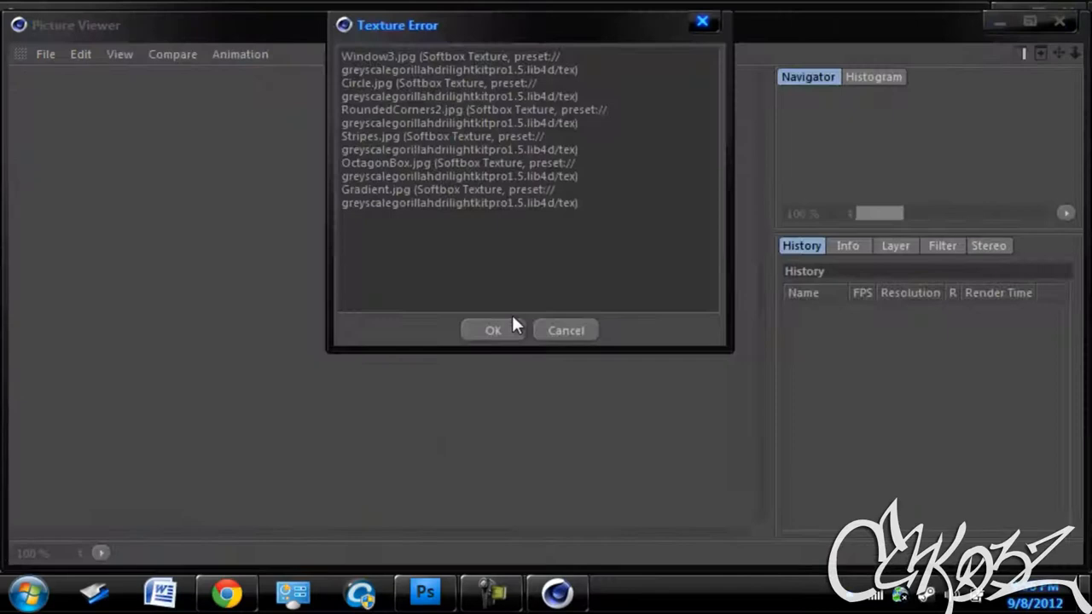
left_click(493, 330)
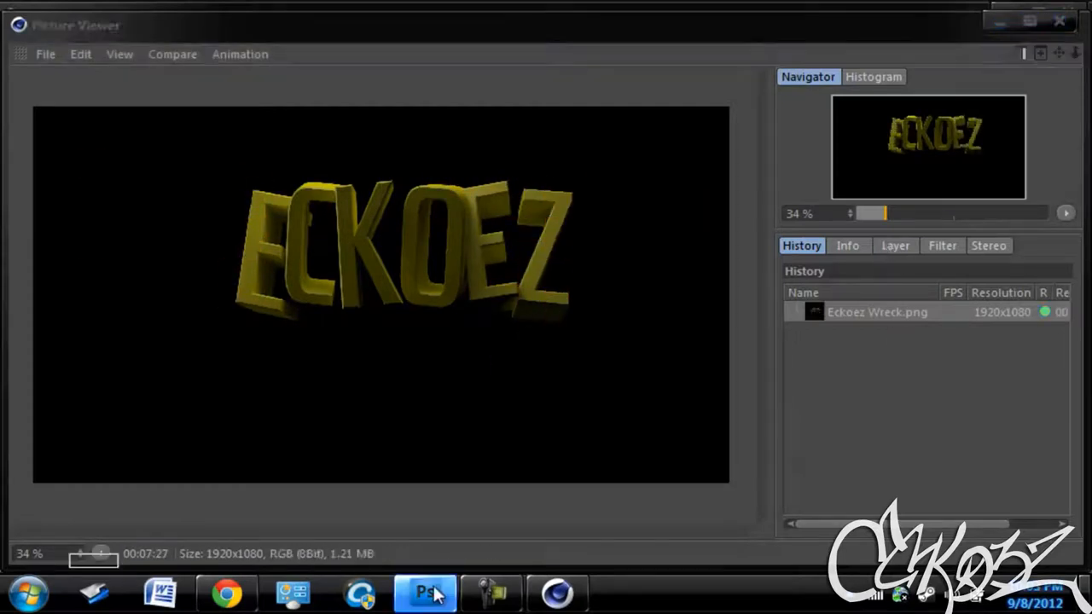
Step: Switch from Cinema 4D to the Photoshop composition
left_click(425, 593)
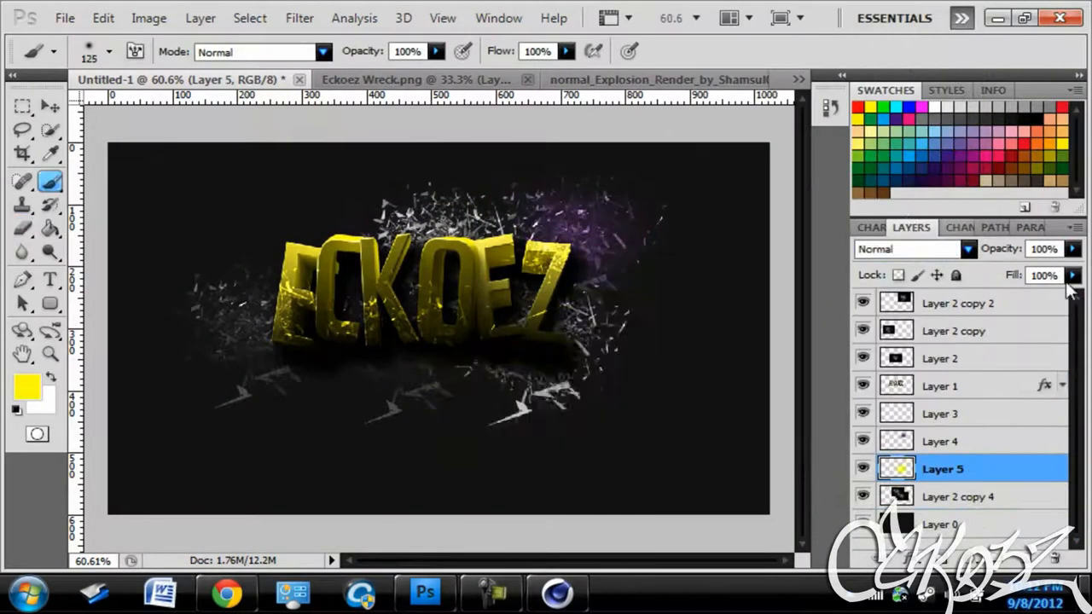
Step: Shift the shard layer's hue toward purple and bring up the ECKOEZ text's drop shadow settings
left_click(913, 248)
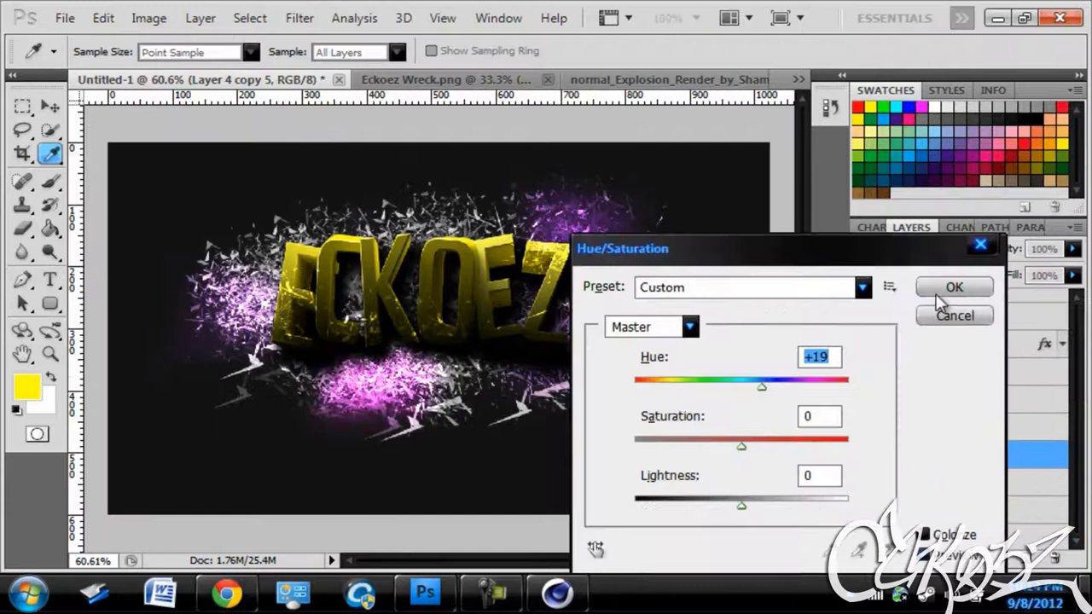
left_click(954, 287)
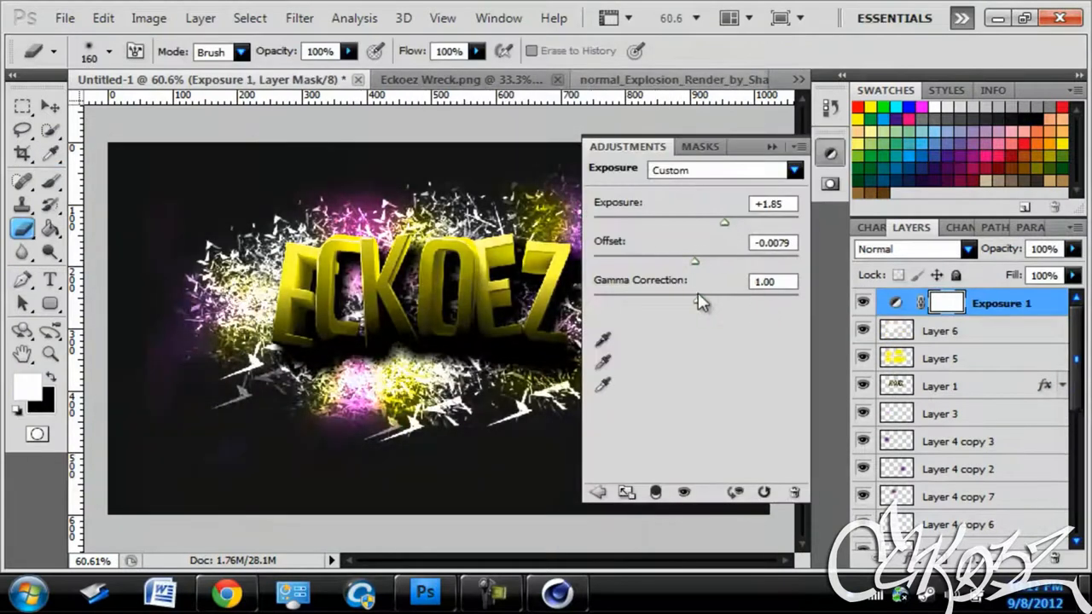
left_click(939, 386)
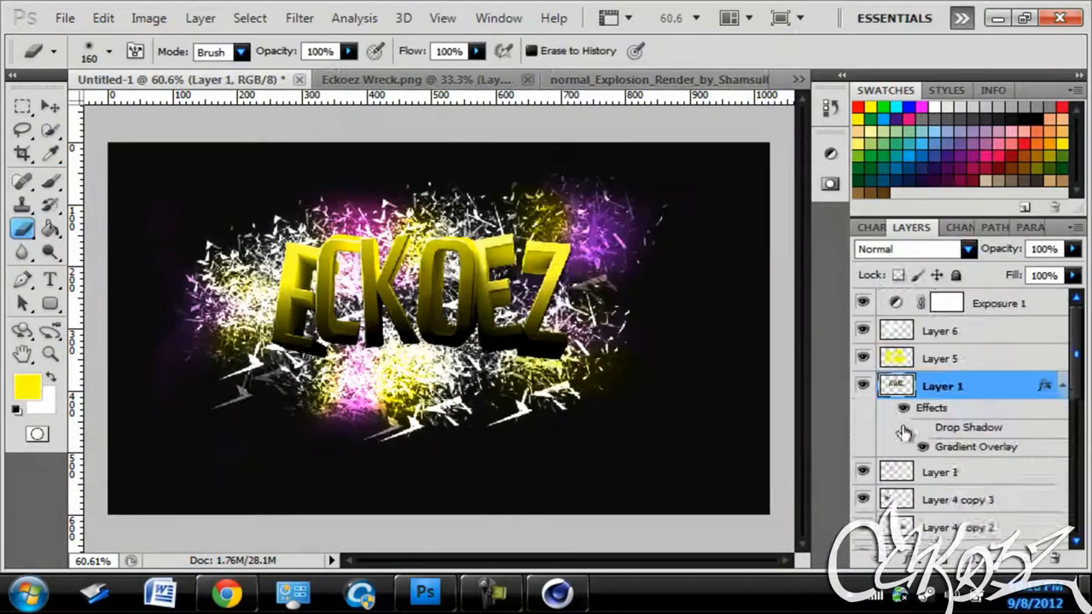
double_click(968, 427)
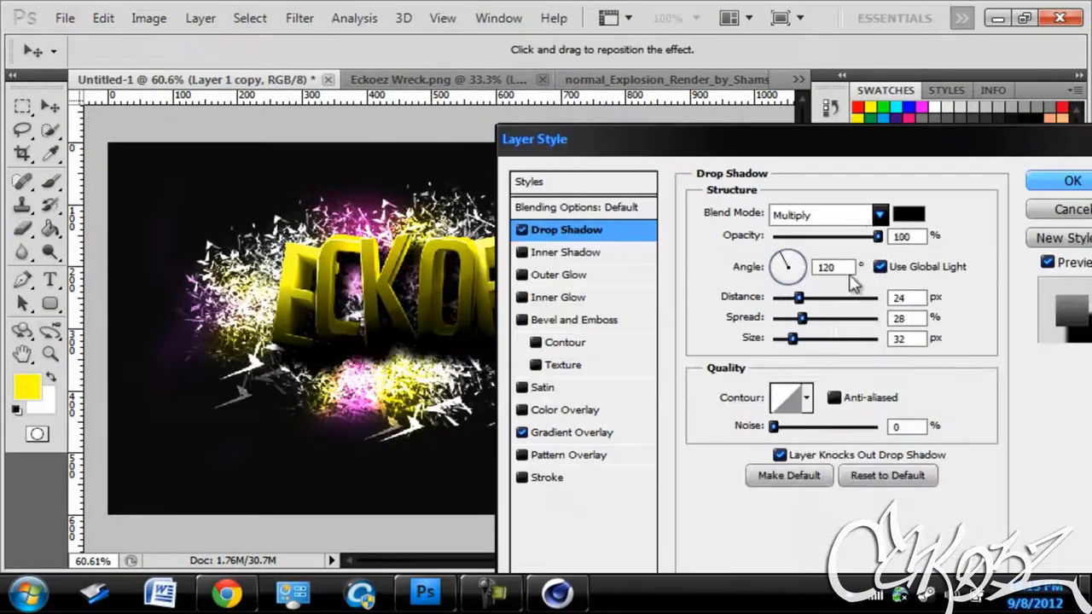
Step: Confirm the drop shadow and choose a gradient for the enlarged outline letters
left_click(1073, 180)
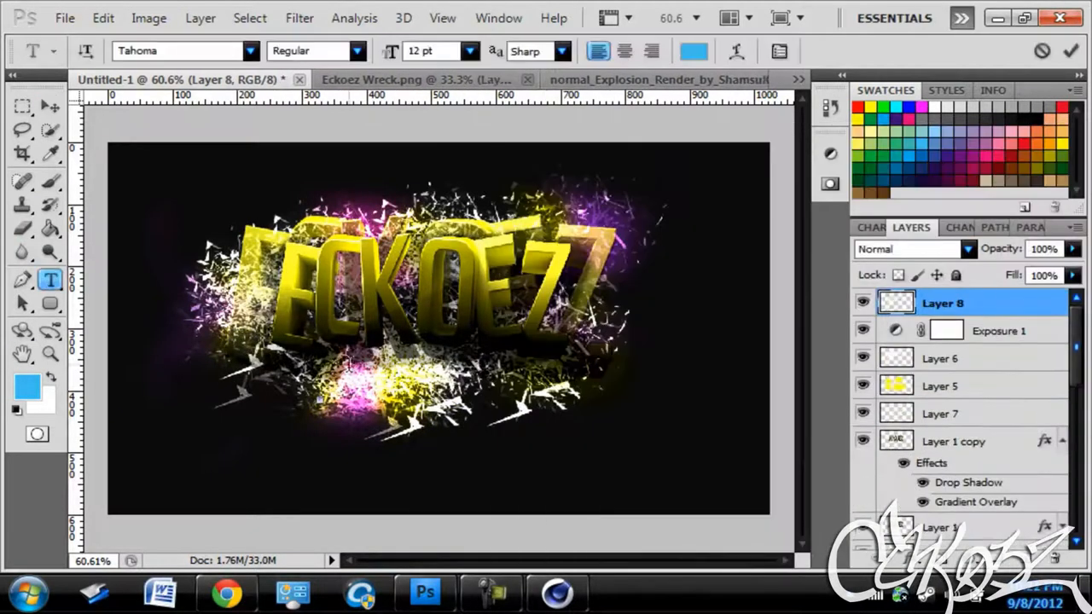
left_click(470, 50)
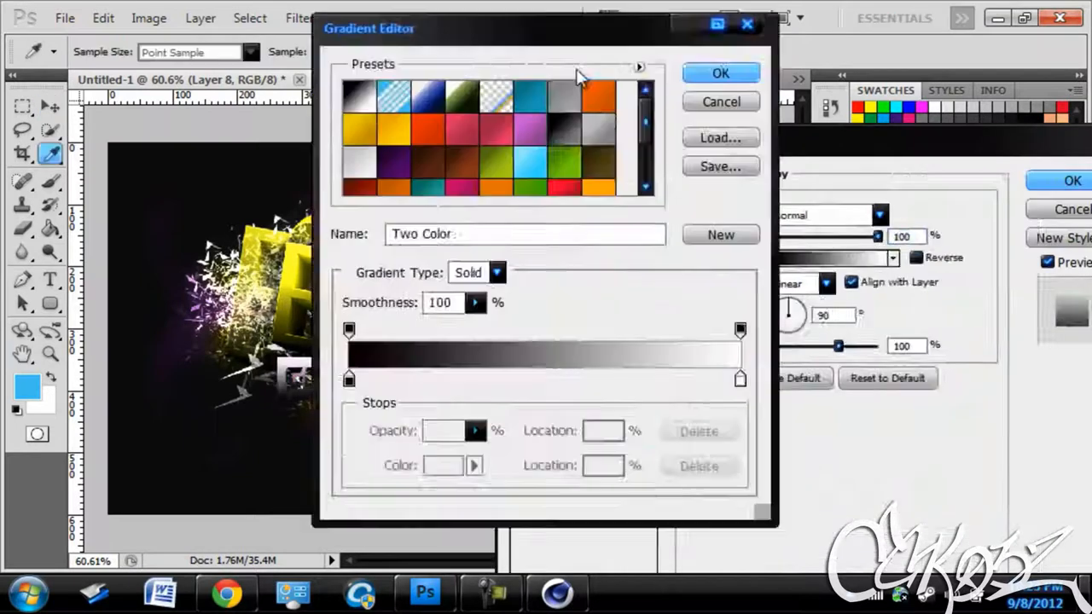
left_click(720, 73)
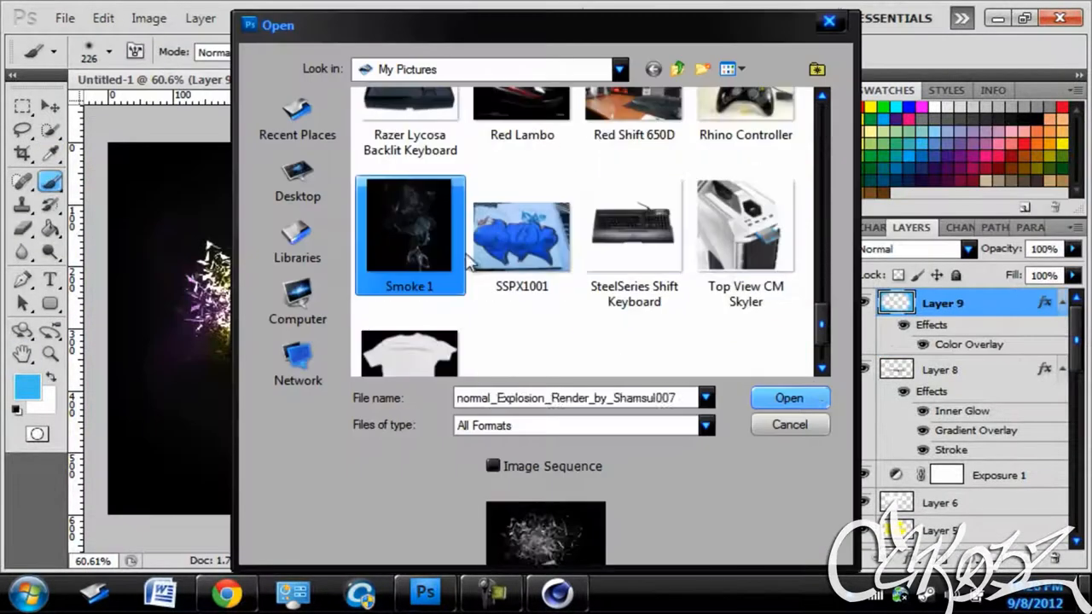
Step: Open the Smoke 1 image
left_click(788, 397)
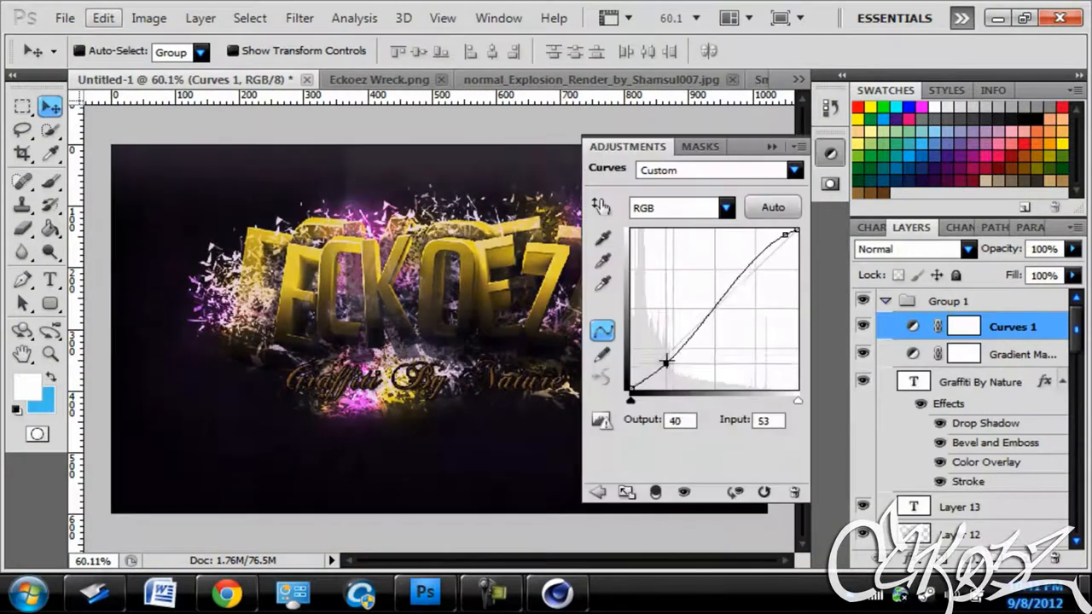
Step: Export the artwork through Save for Web as a maximum-quality JPEG named 'Eckoez'
left_click(65, 18)
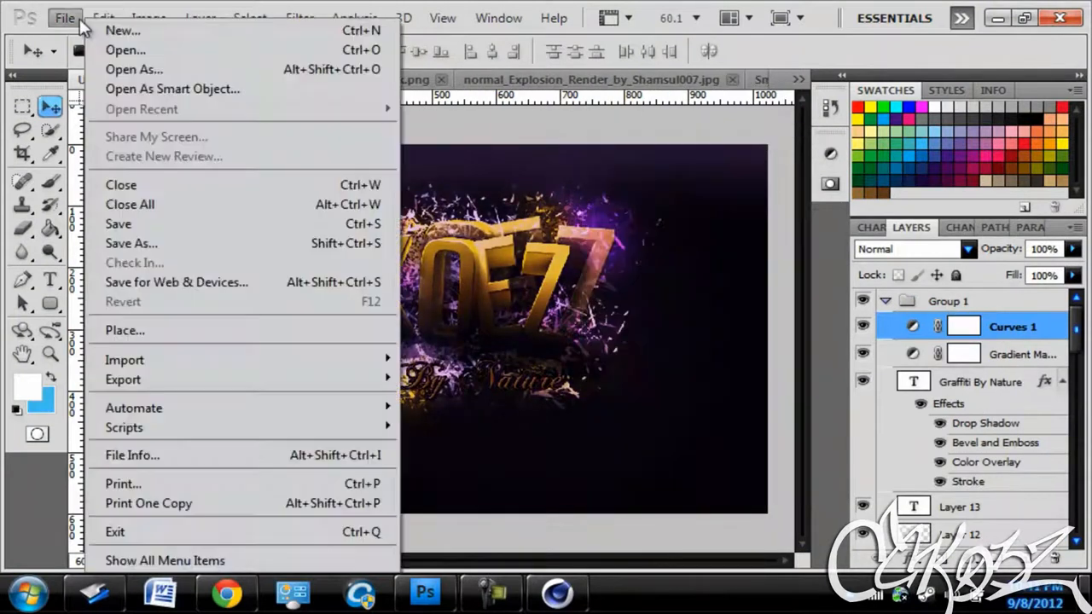
left_click(176, 281)
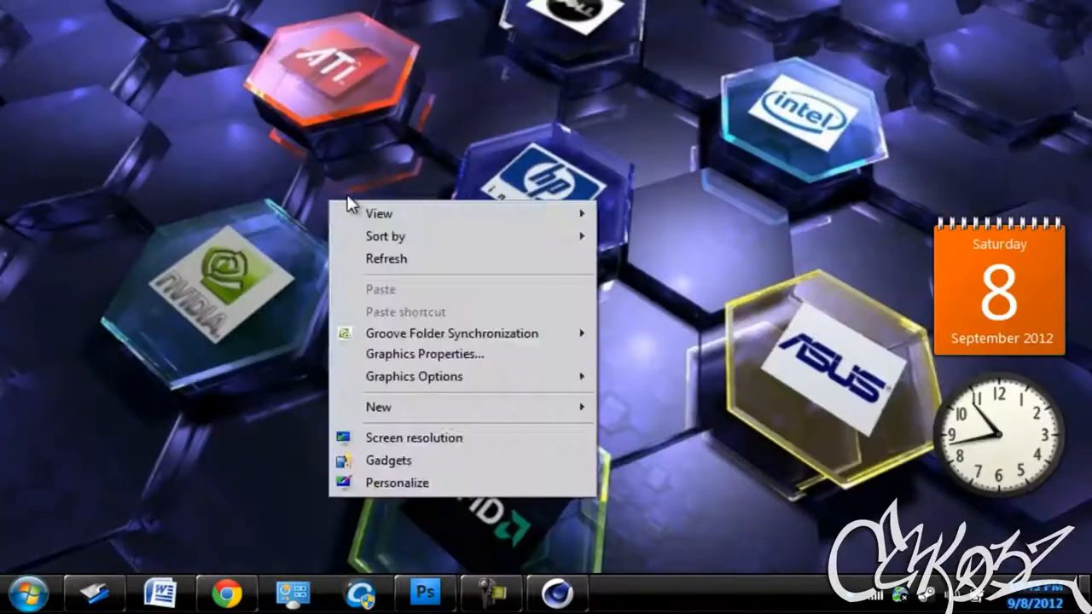
left_click(680, 539)
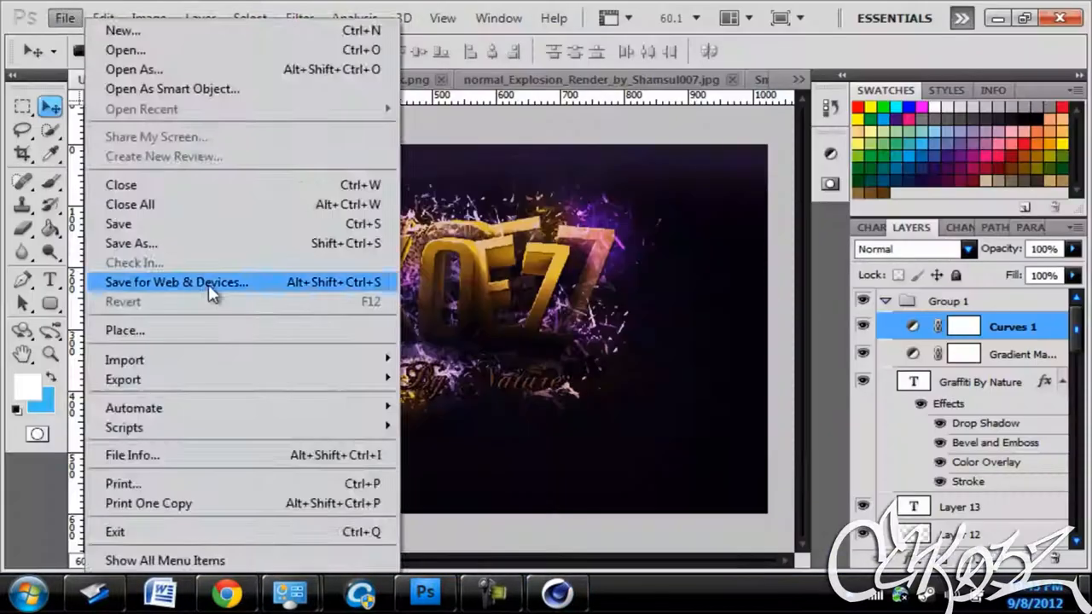
left_click(177, 282)
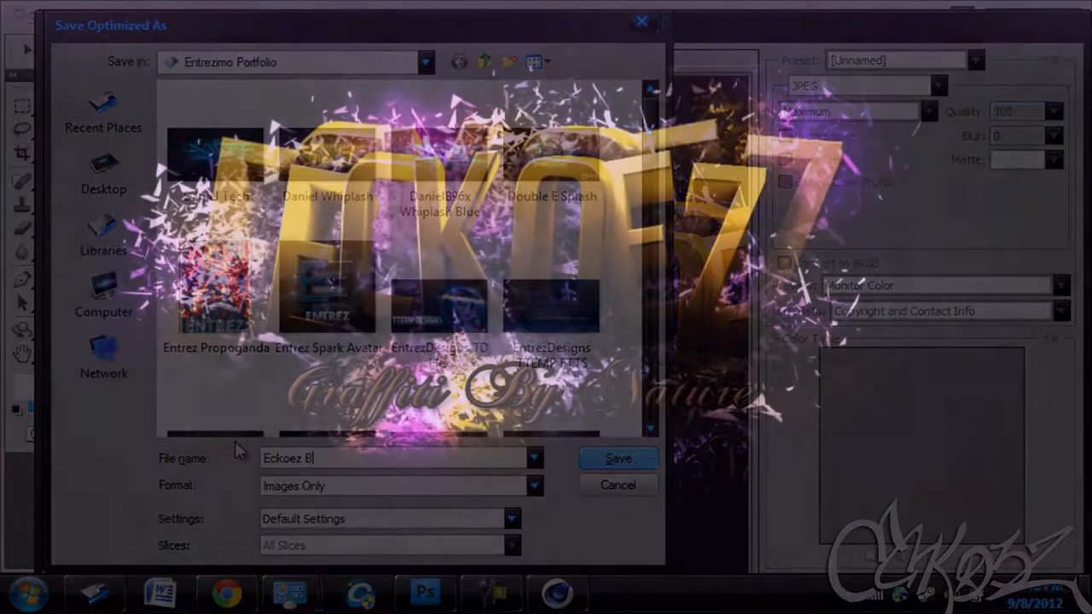
left_click(618, 458)
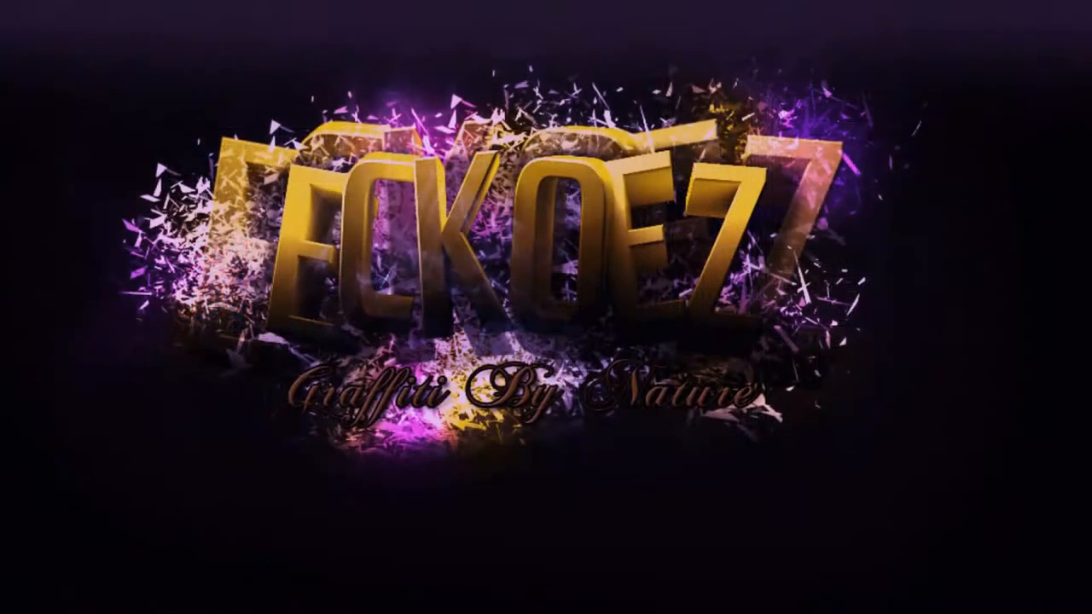